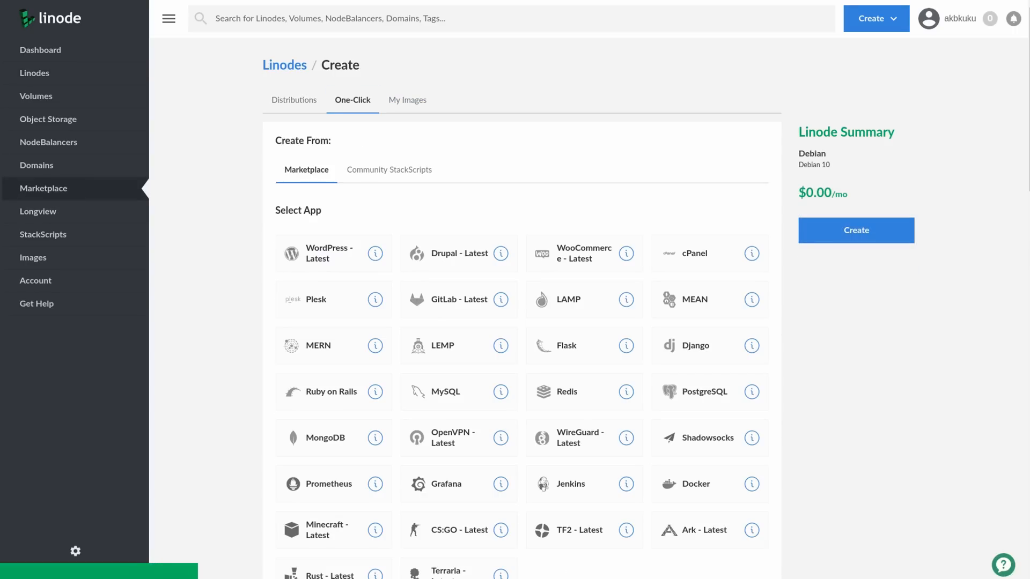
Leave the Marketplace create page and scroll the GPU and Block Storage pages to the $0.10/GiB pricing
left_click(583, 214)
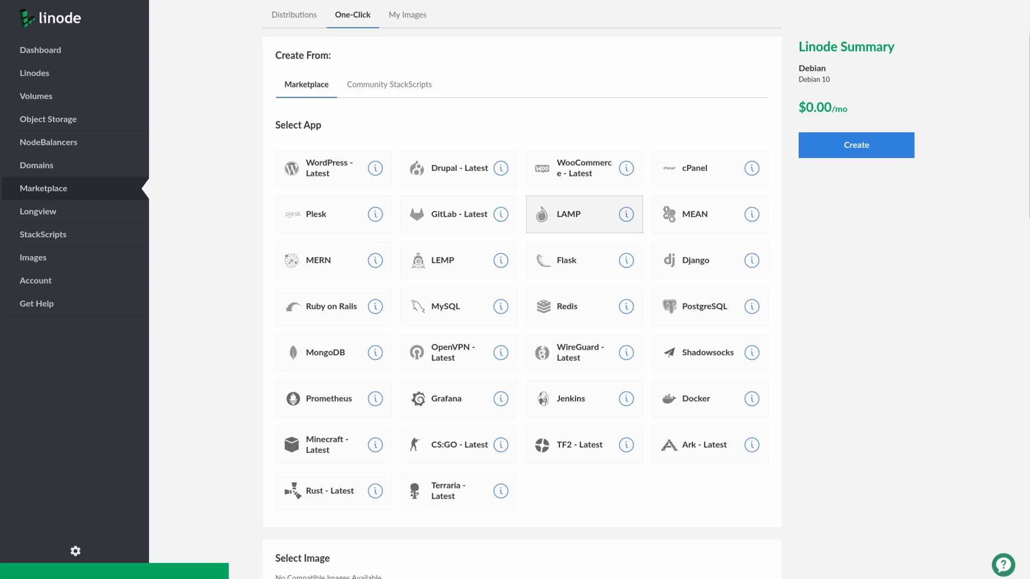
left_click(333, 398)
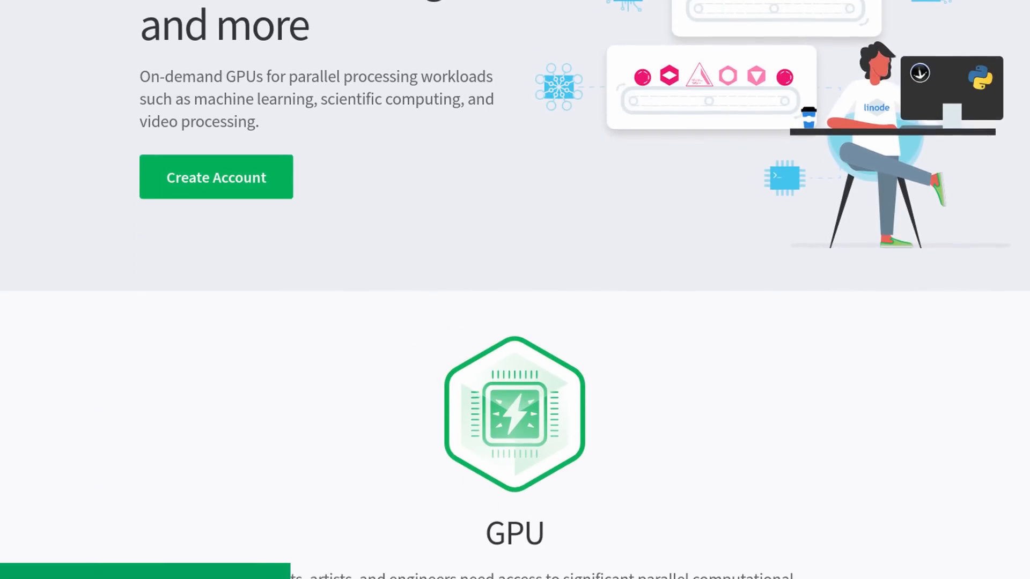
scroll("down", 3)
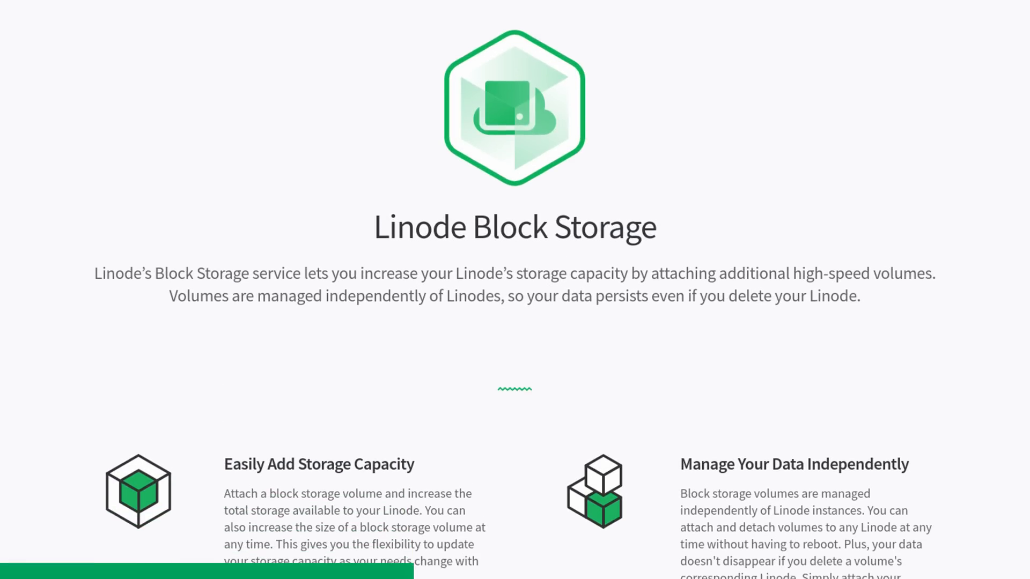
scroll("down", 3)
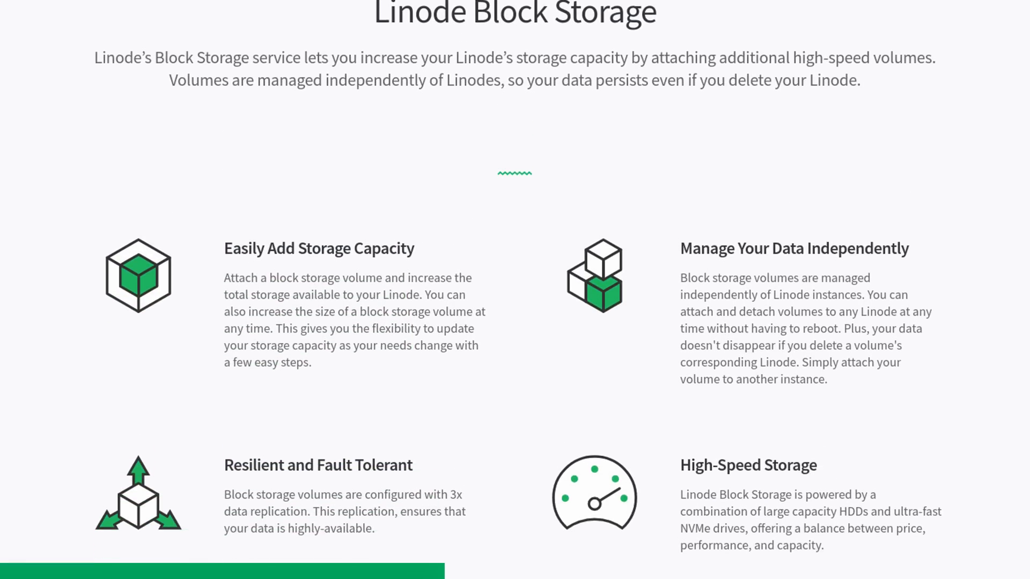
scroll("down", 3)
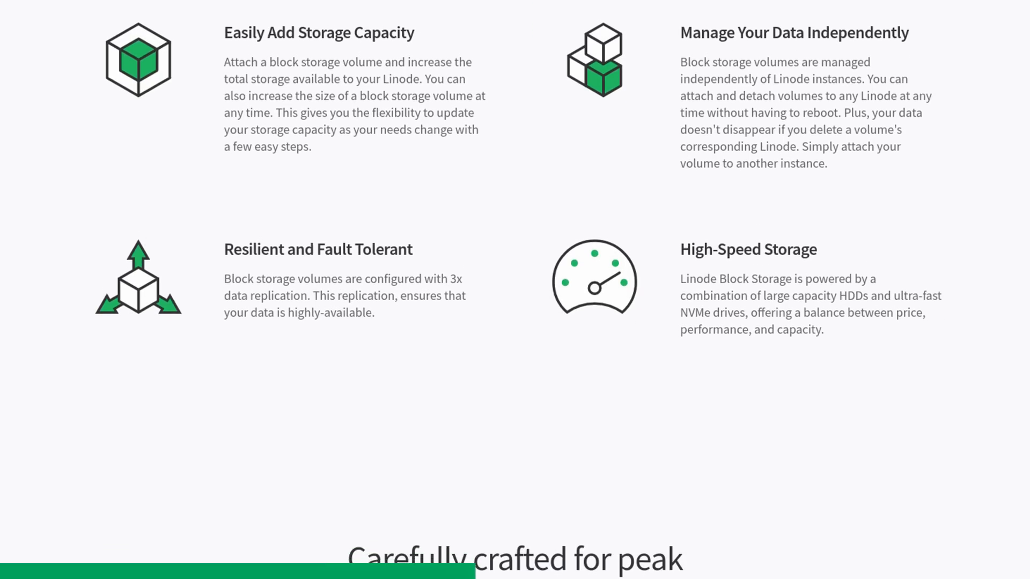
scroll("down", 3)
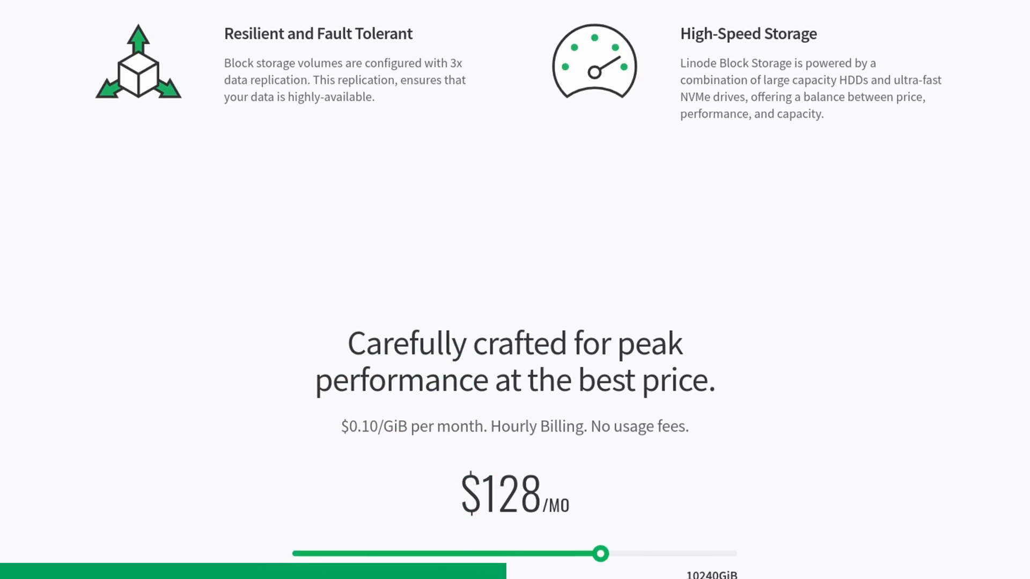
scroll("down", 3)
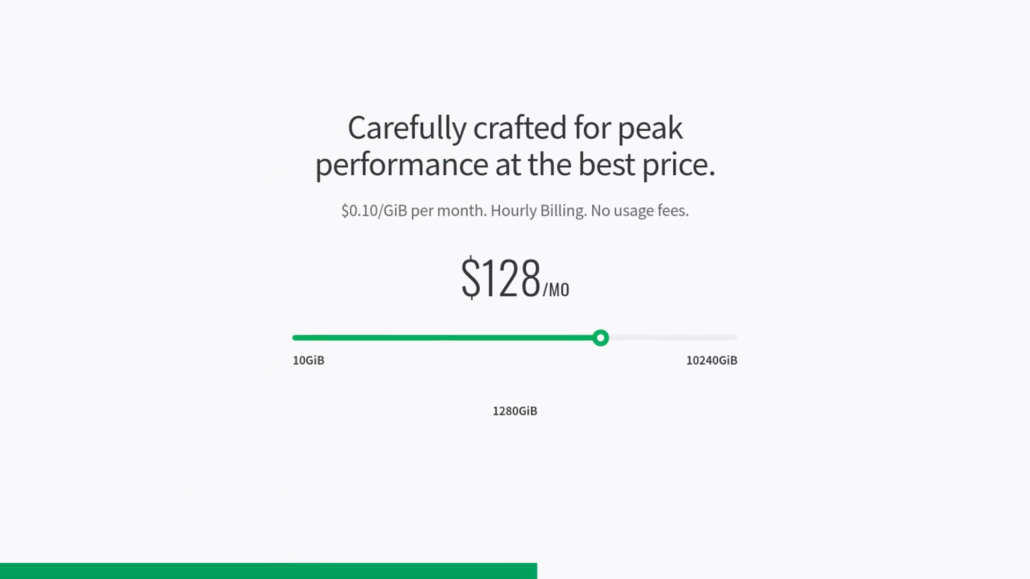
scroll("down", 3)
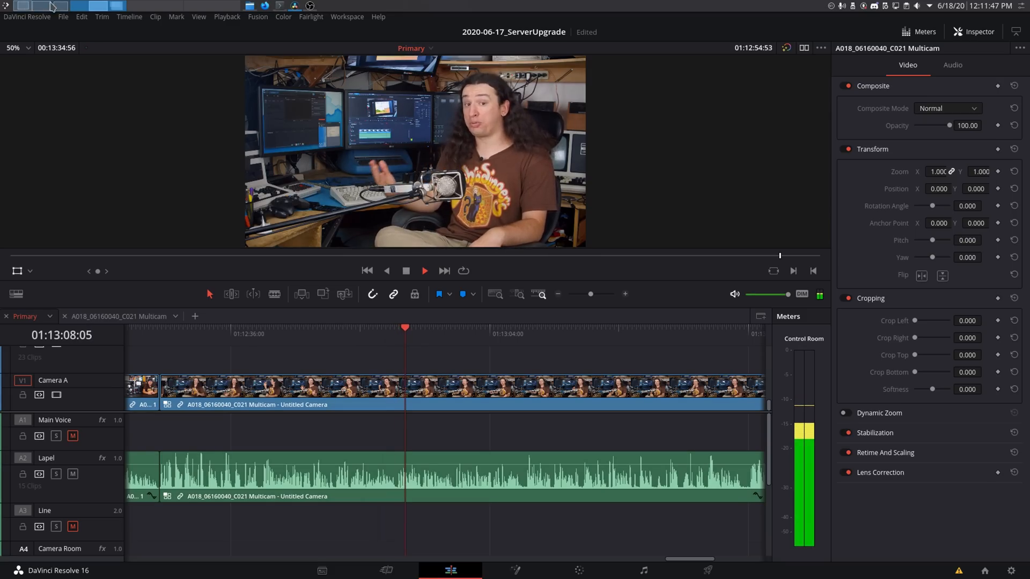
In Media Management, set per-timeline transcoding with H.265 as the codec
left_click(63, 17)
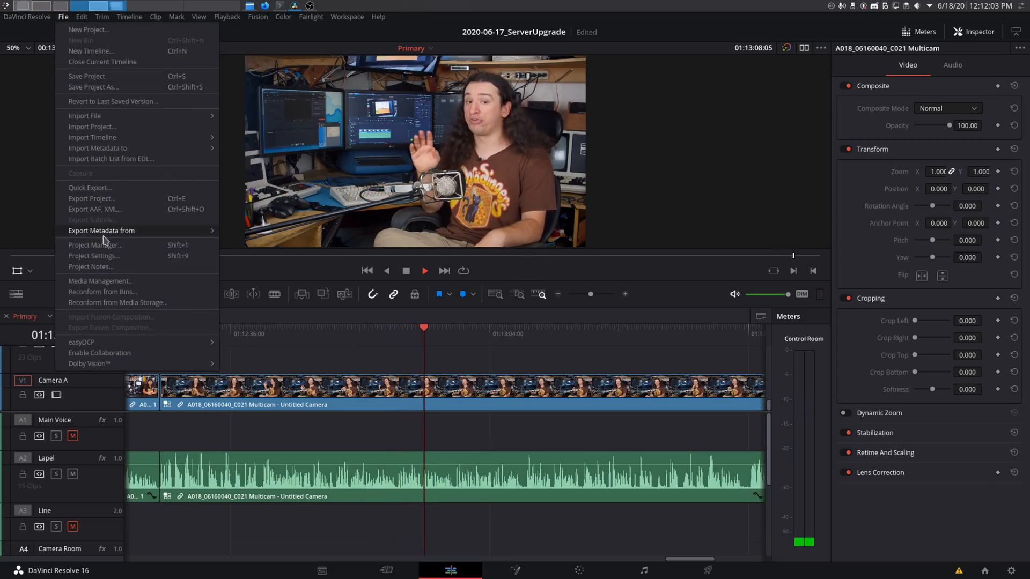
left_click(100, 281)
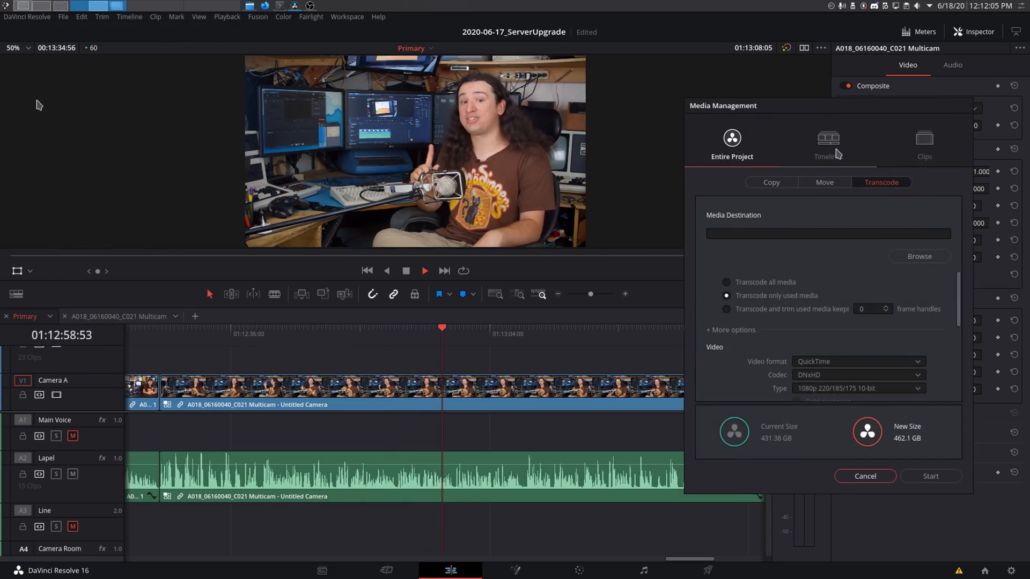
left_click(828, 142)
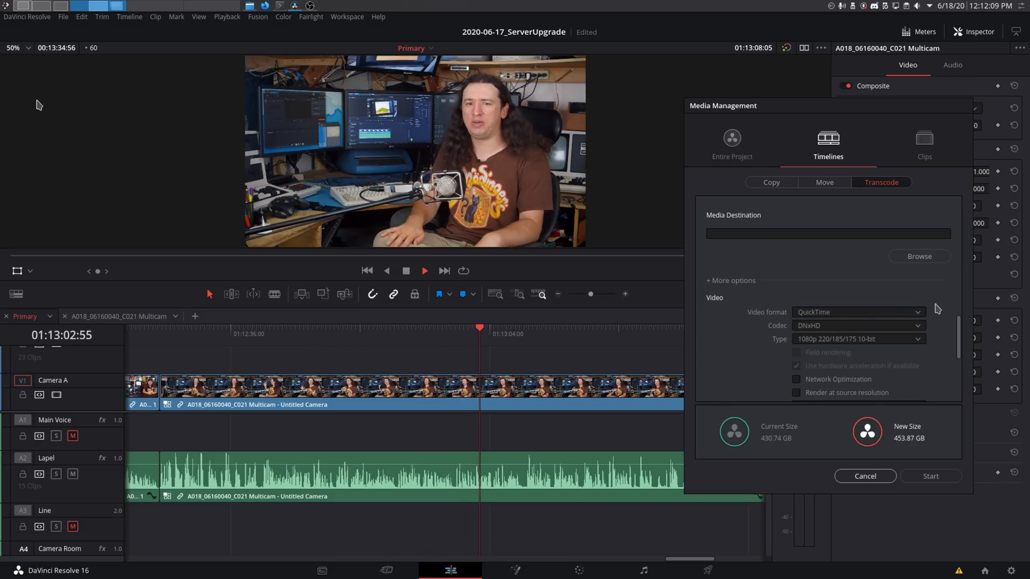
left_click(858, 326)
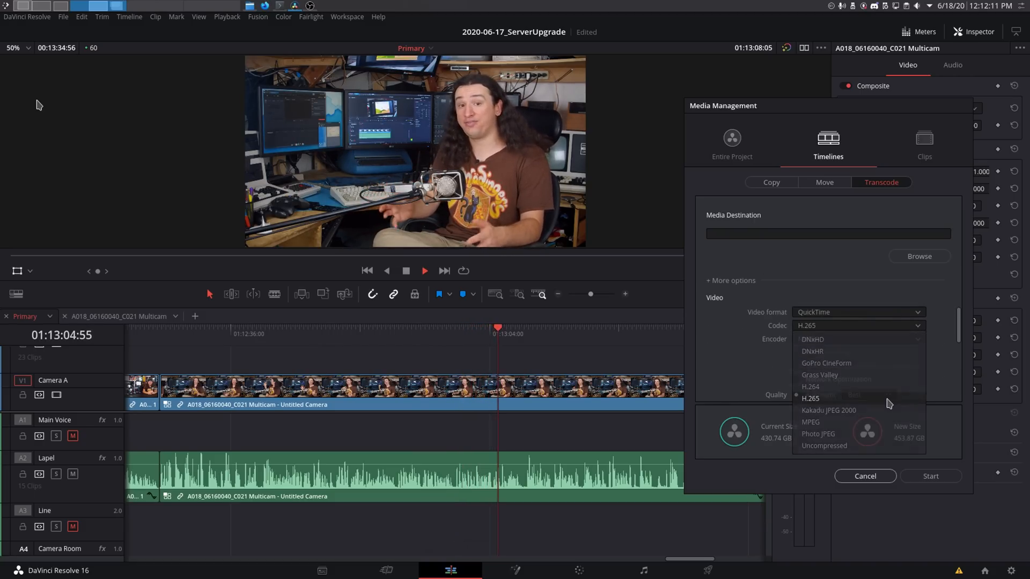
left_click(811, 399)
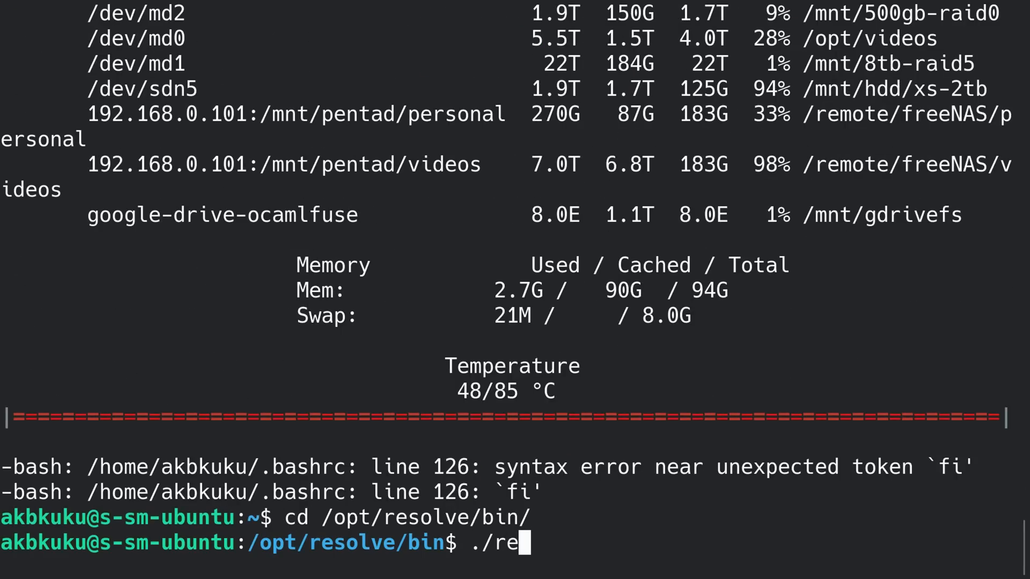
Launch 'resolve -rr', then enter 'sudo apt install nvidia-current ocl-icd-' and list matching packages
type("solve -rr")
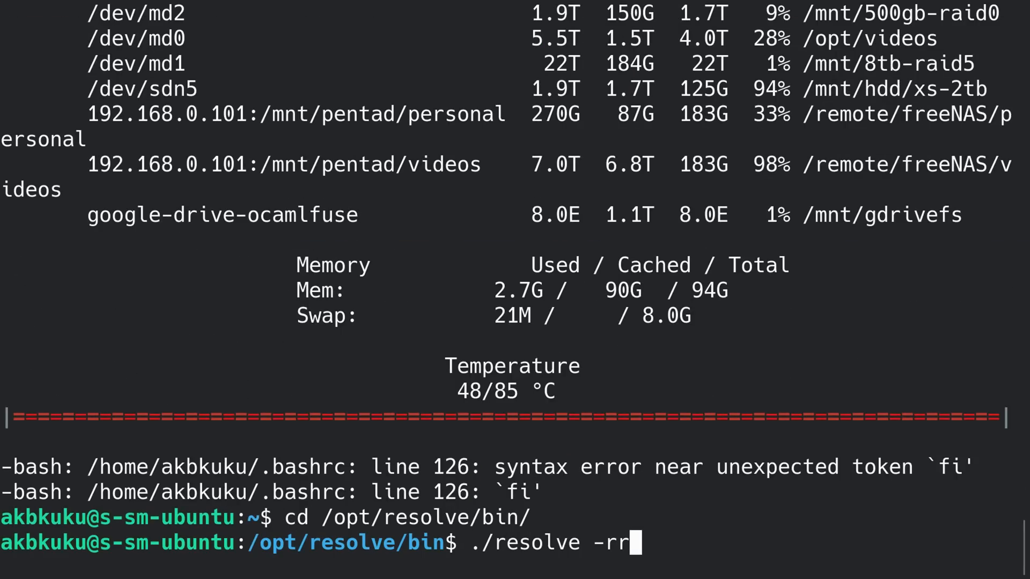
key("Return")
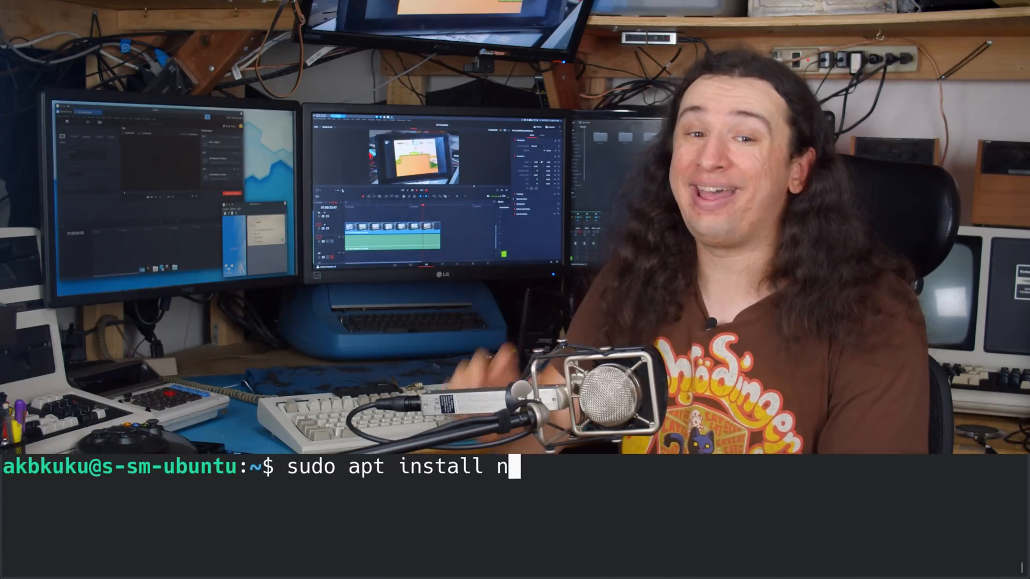
type("vidia-c")
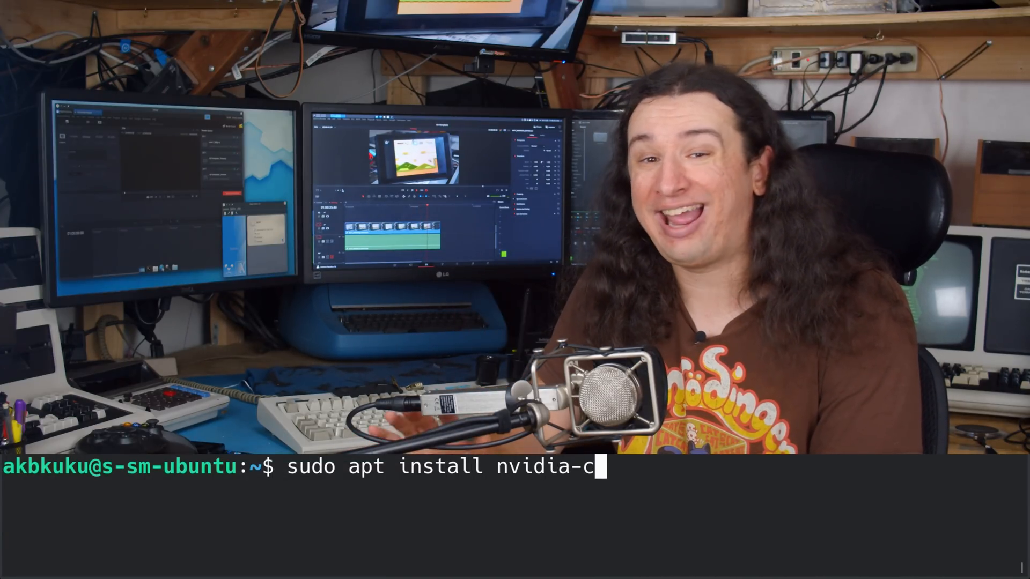
type("urrent")
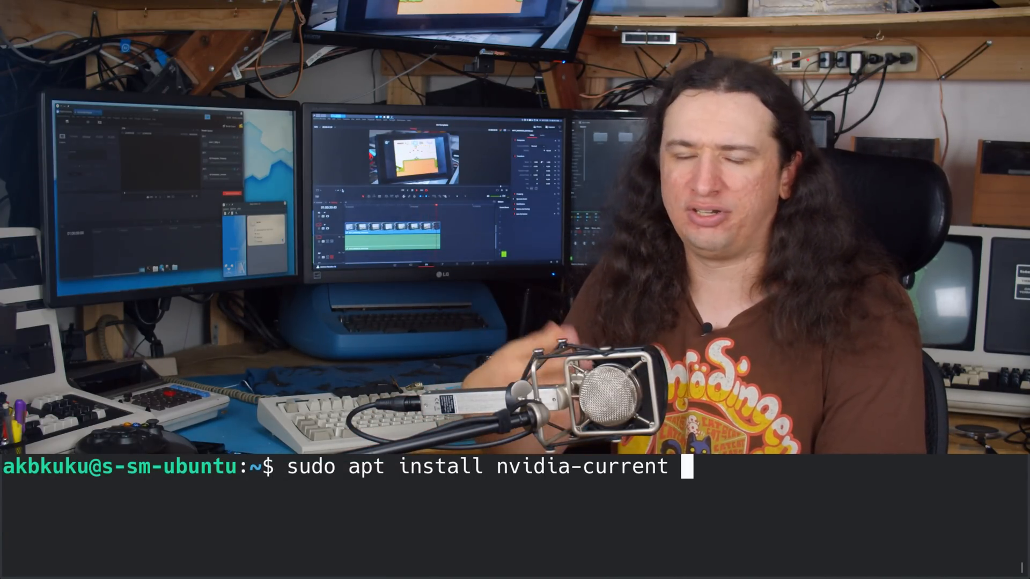
type("ocl-id")
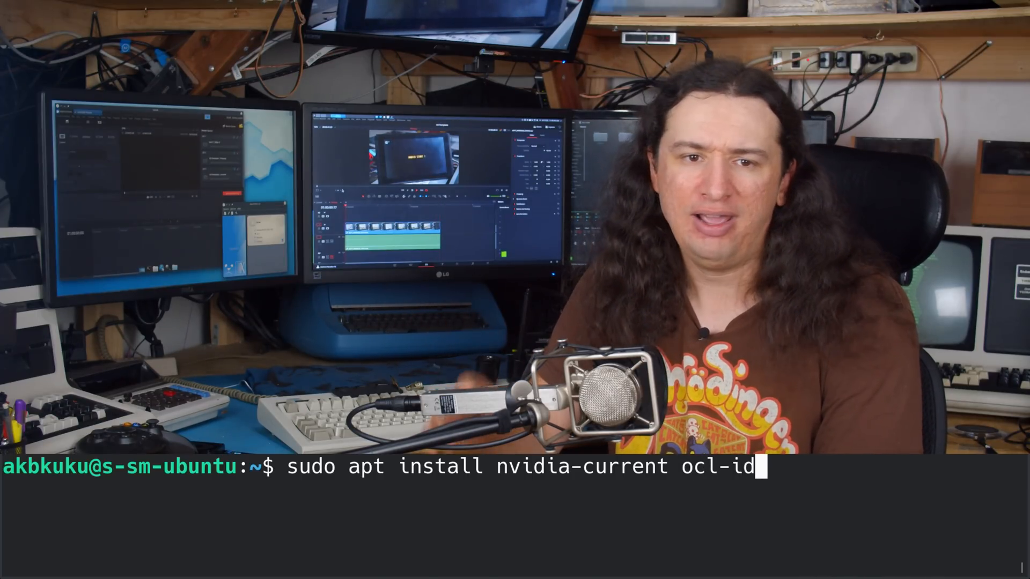
type("cd-")
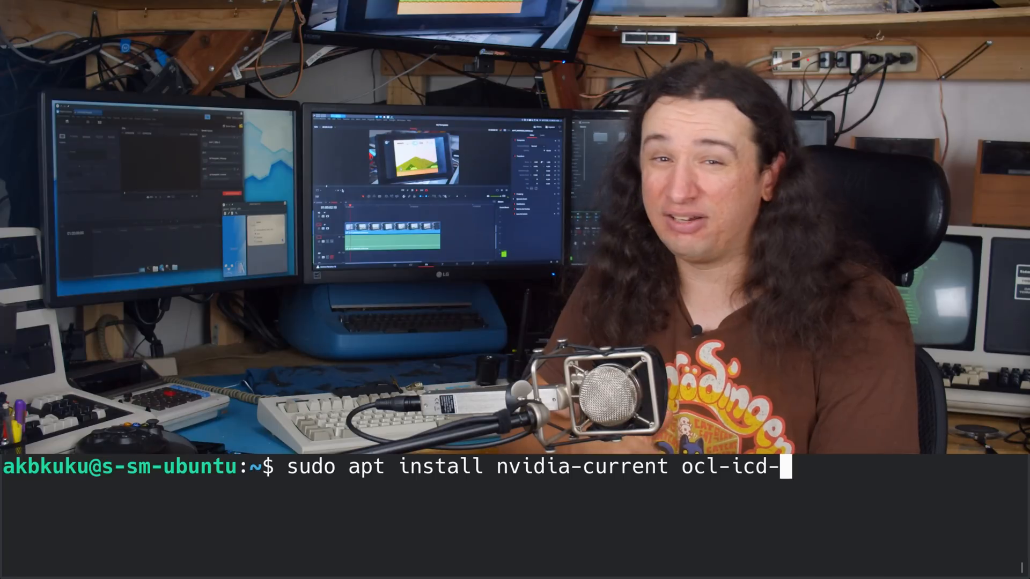
key("Tab")
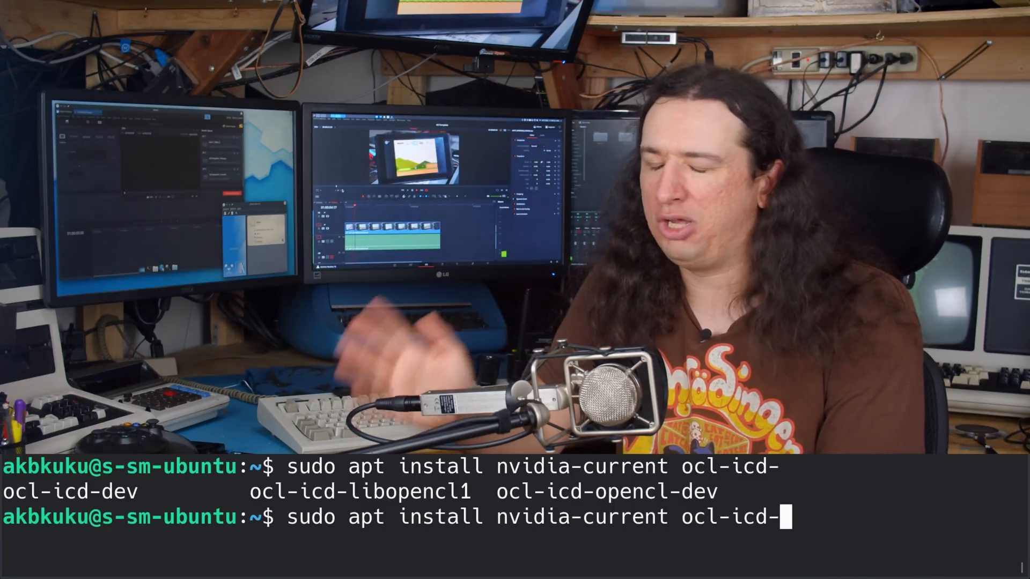
type("*")
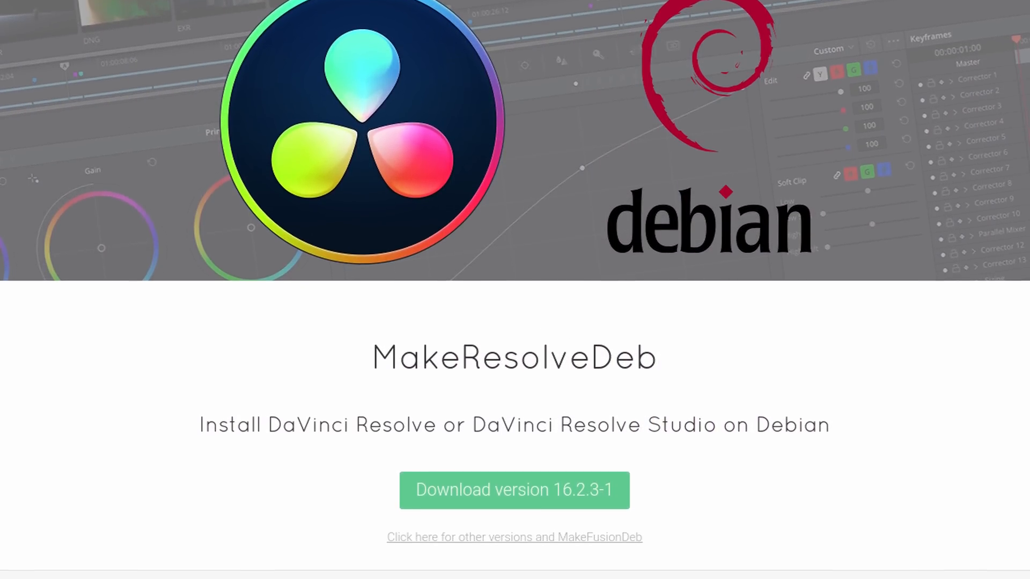
scroll("down", 3)
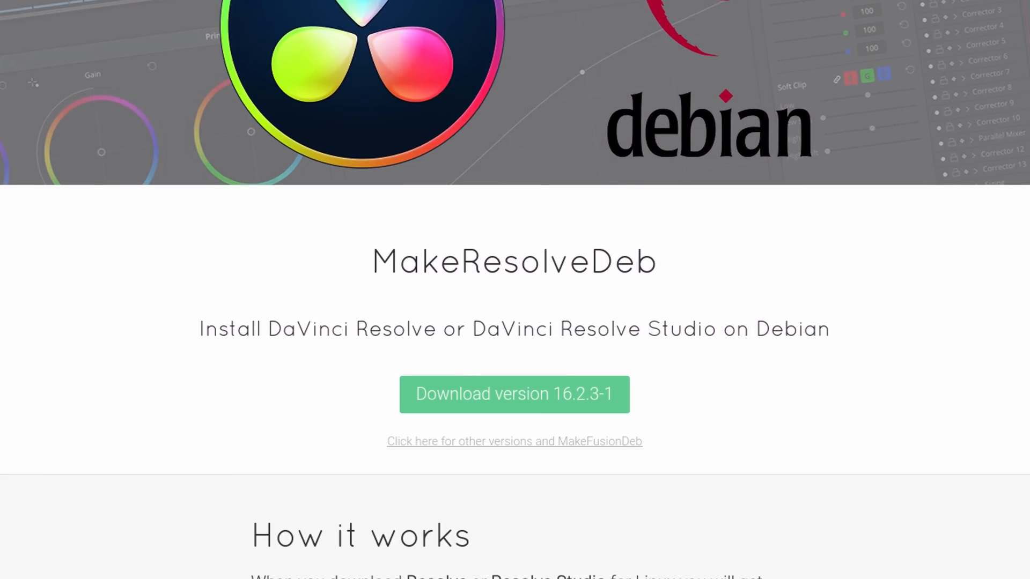
scroll("down", 3)
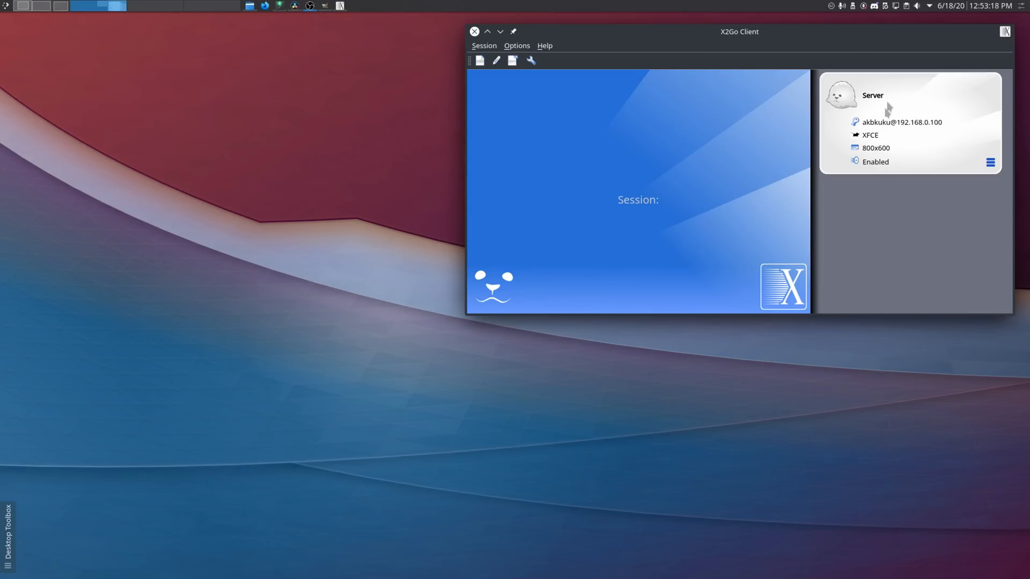
Start the Server session card in X2Go Client to reach the remote XFCE desktop
left_click(910, 122)
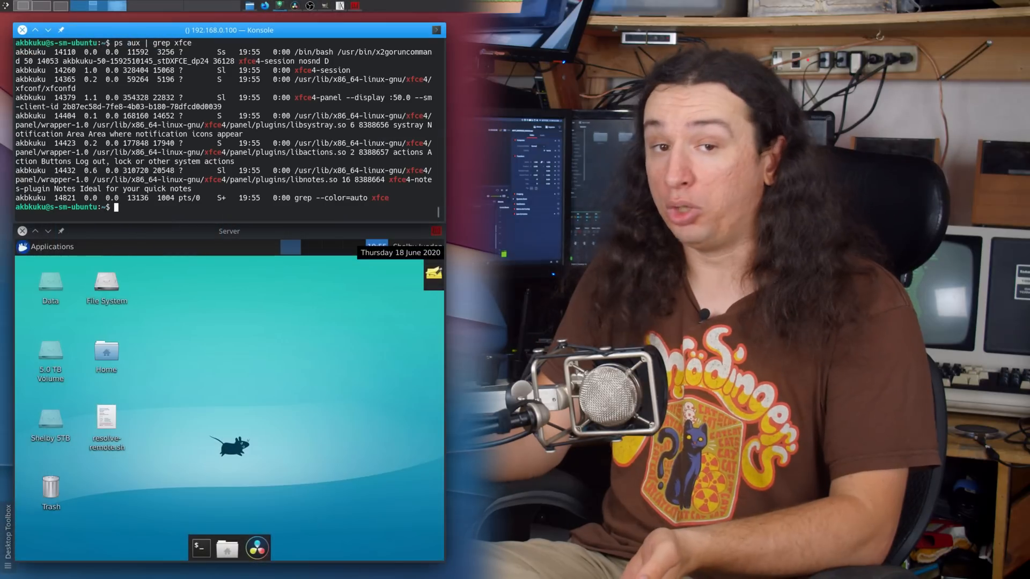
left_click(47, 247)
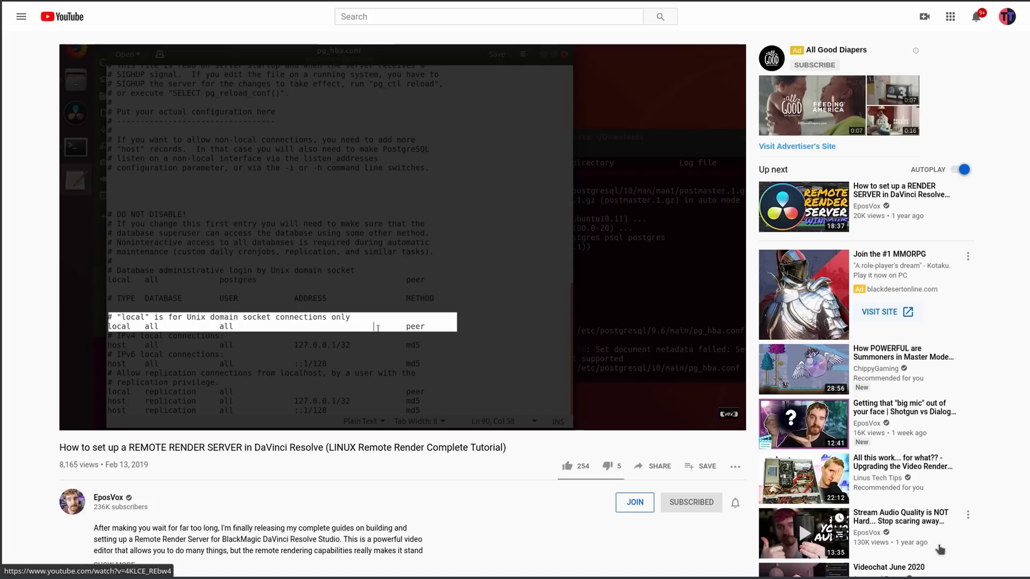
type("md5")
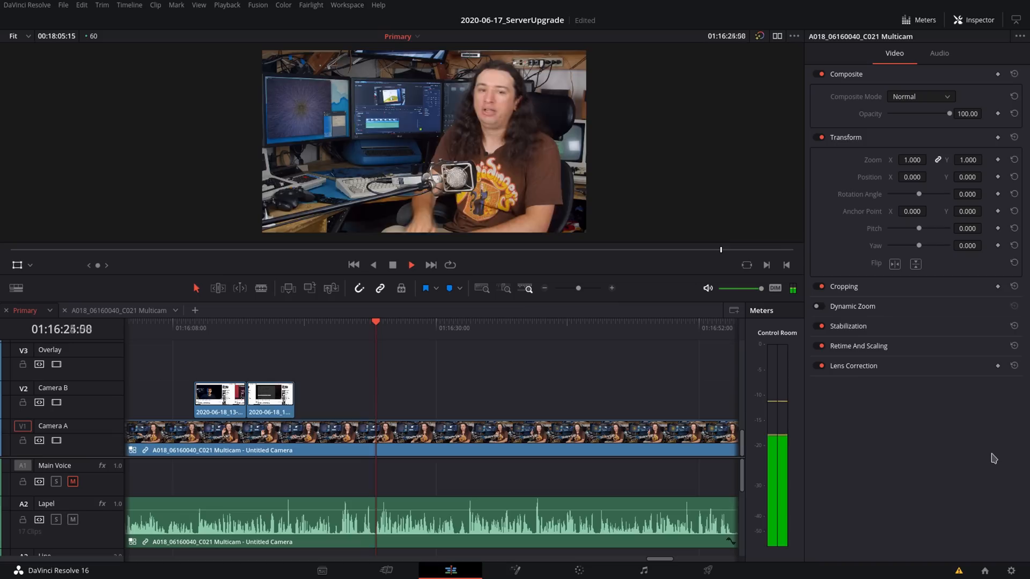
View the PostgreSQL videos database in Project Manager, then launch ./resolve -rr on the server
left_click(62, 5)
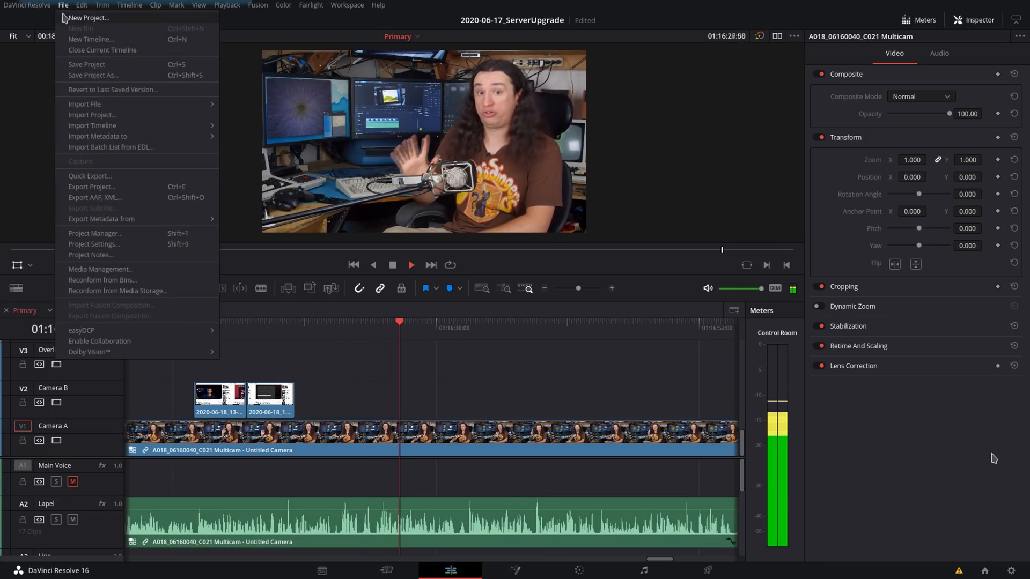
left_click(96, 233)
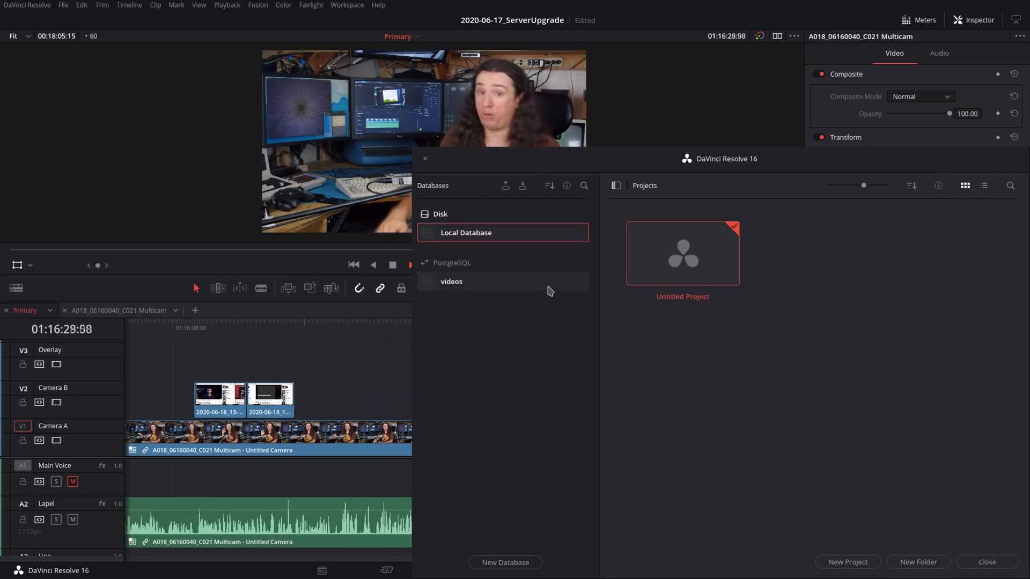
left_click(451, 281)
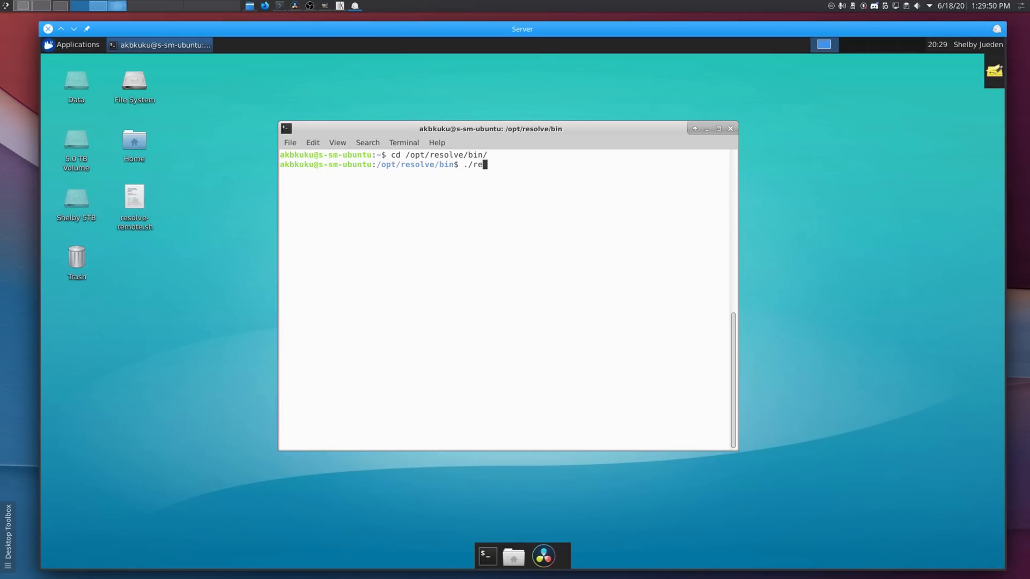
type("solve -rr")
key("Return")
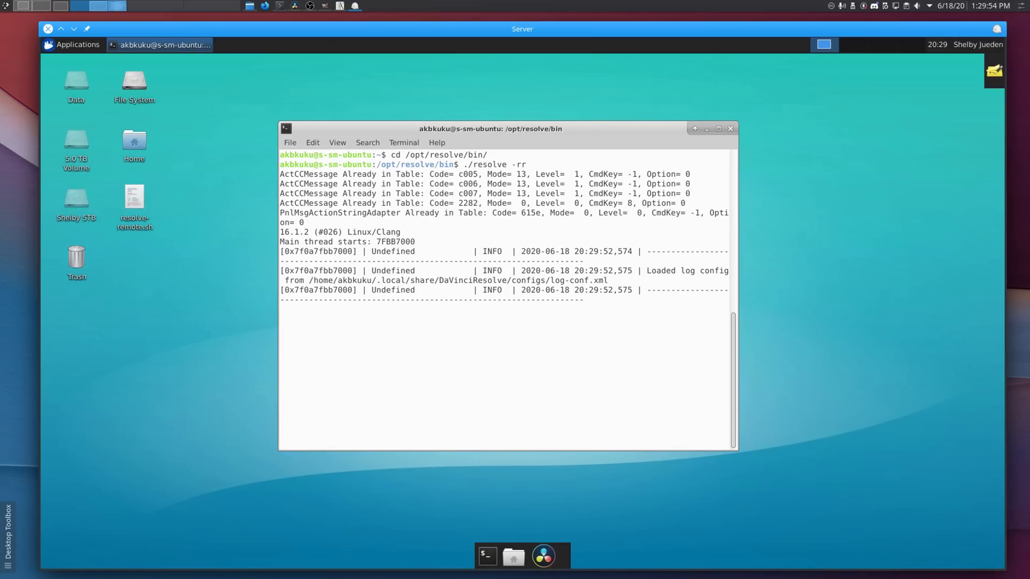
Add the ServerUpgrade Primary timeline to the render queue and select Job 1
left_click(543, 556)
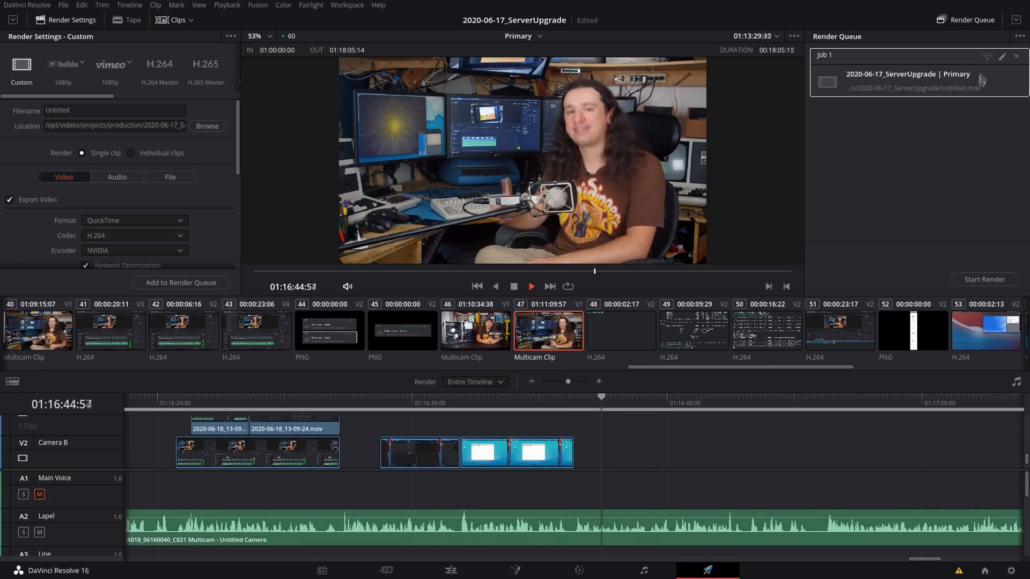
left_click(957, 73)
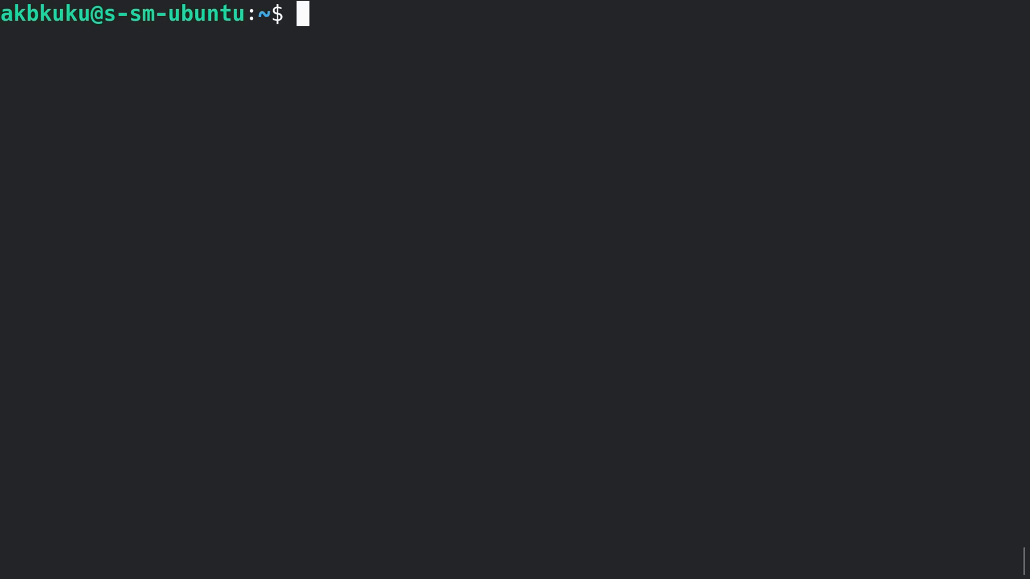
Run nvidia-smi to confirm ./resolve using 672MiB on the GeForce GTX 1070
type("nvidia-smi")
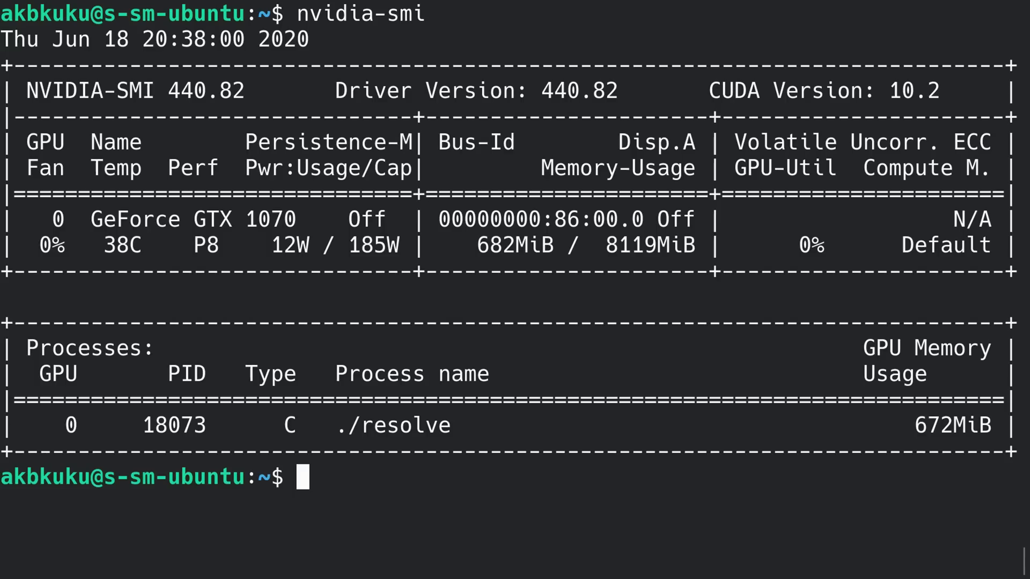